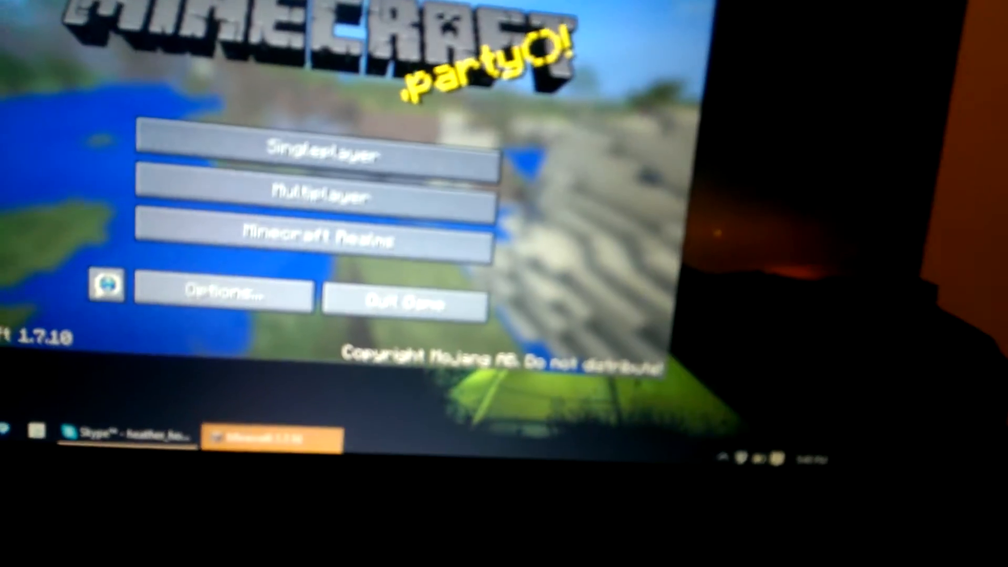
Start a single-player game from the title screen.
left_click(314, 151)
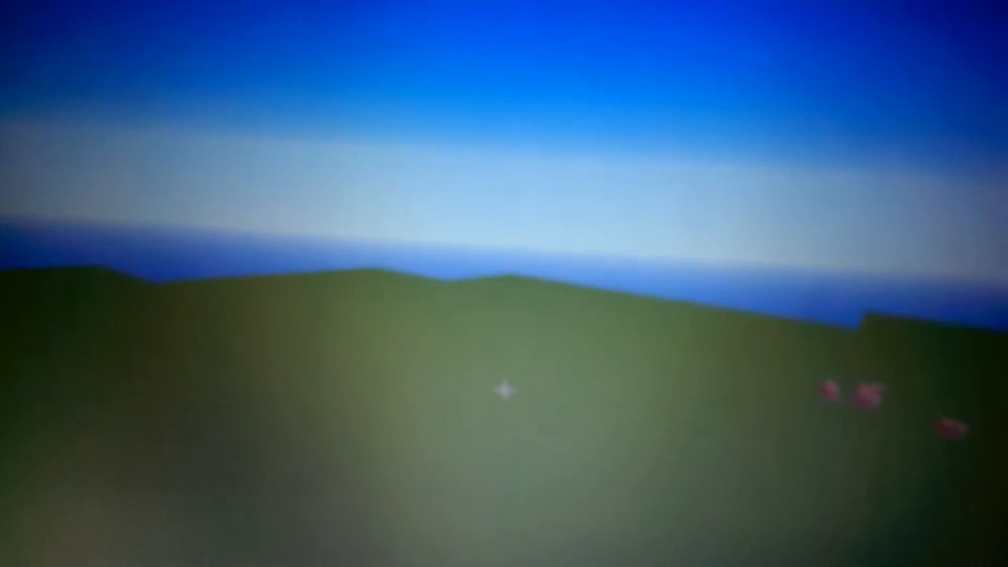
Bring up the creative inventory on the Building Blocks tab while in the grassland world.
key("e")
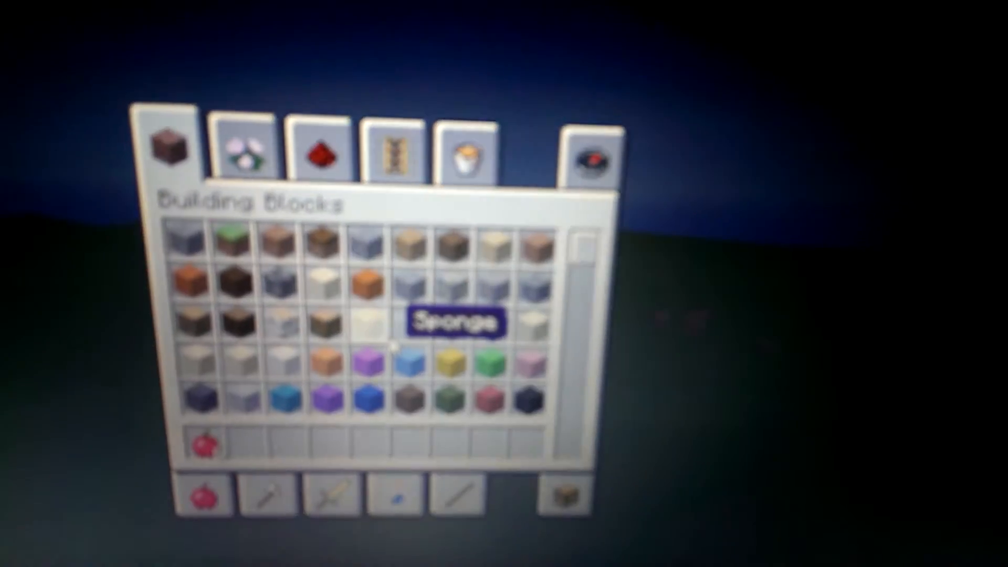